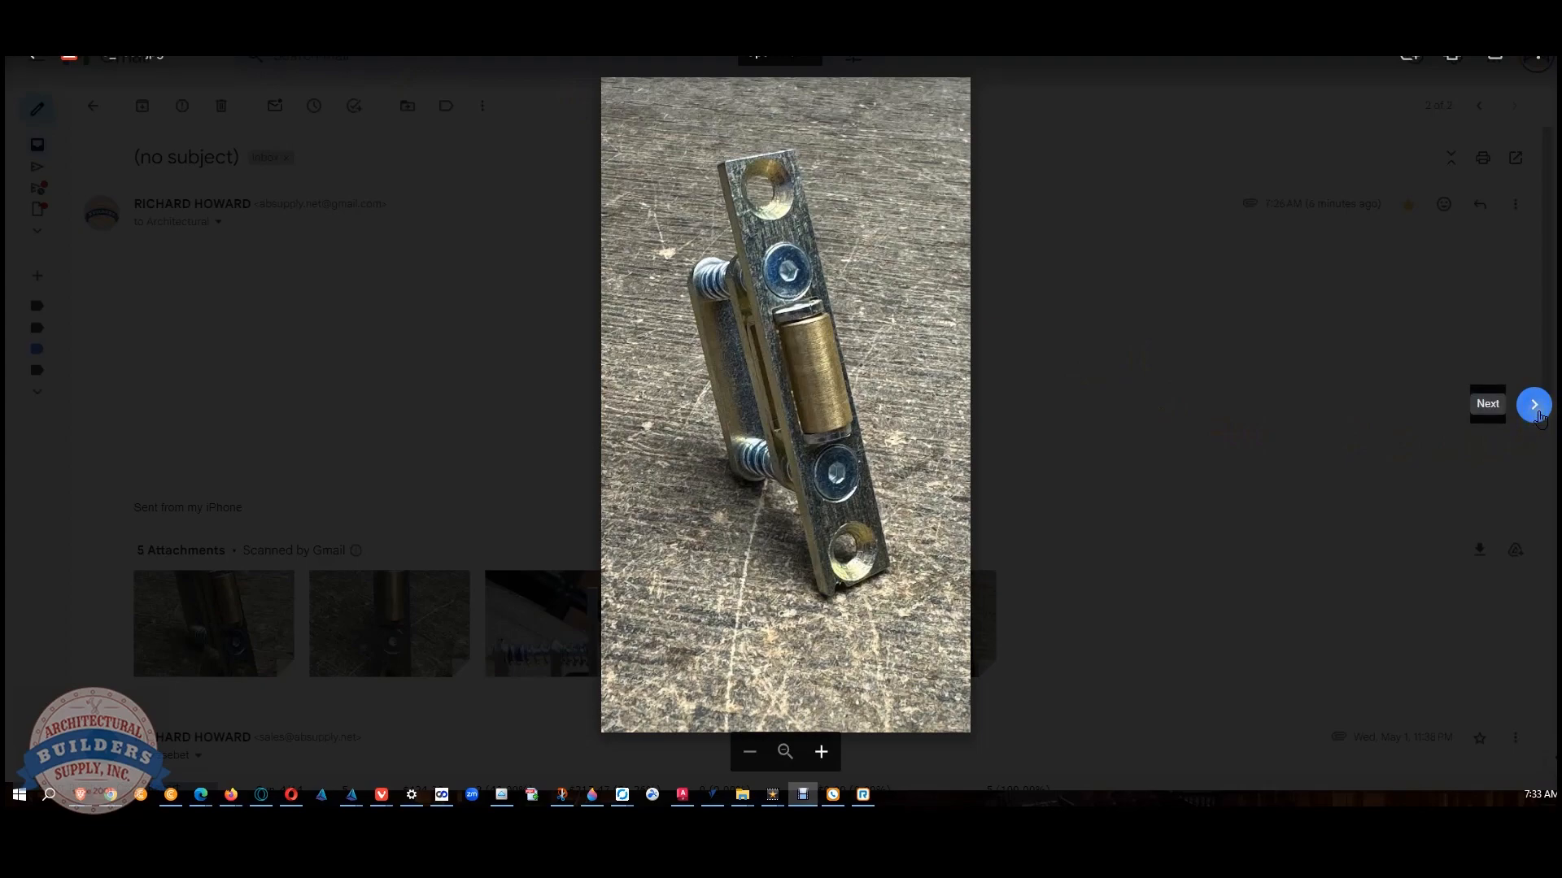
Advance through the roller latch photos to the overhead shot of roller, springs and plates
{"action": "left_click", "coordinate": [1532, 405]}
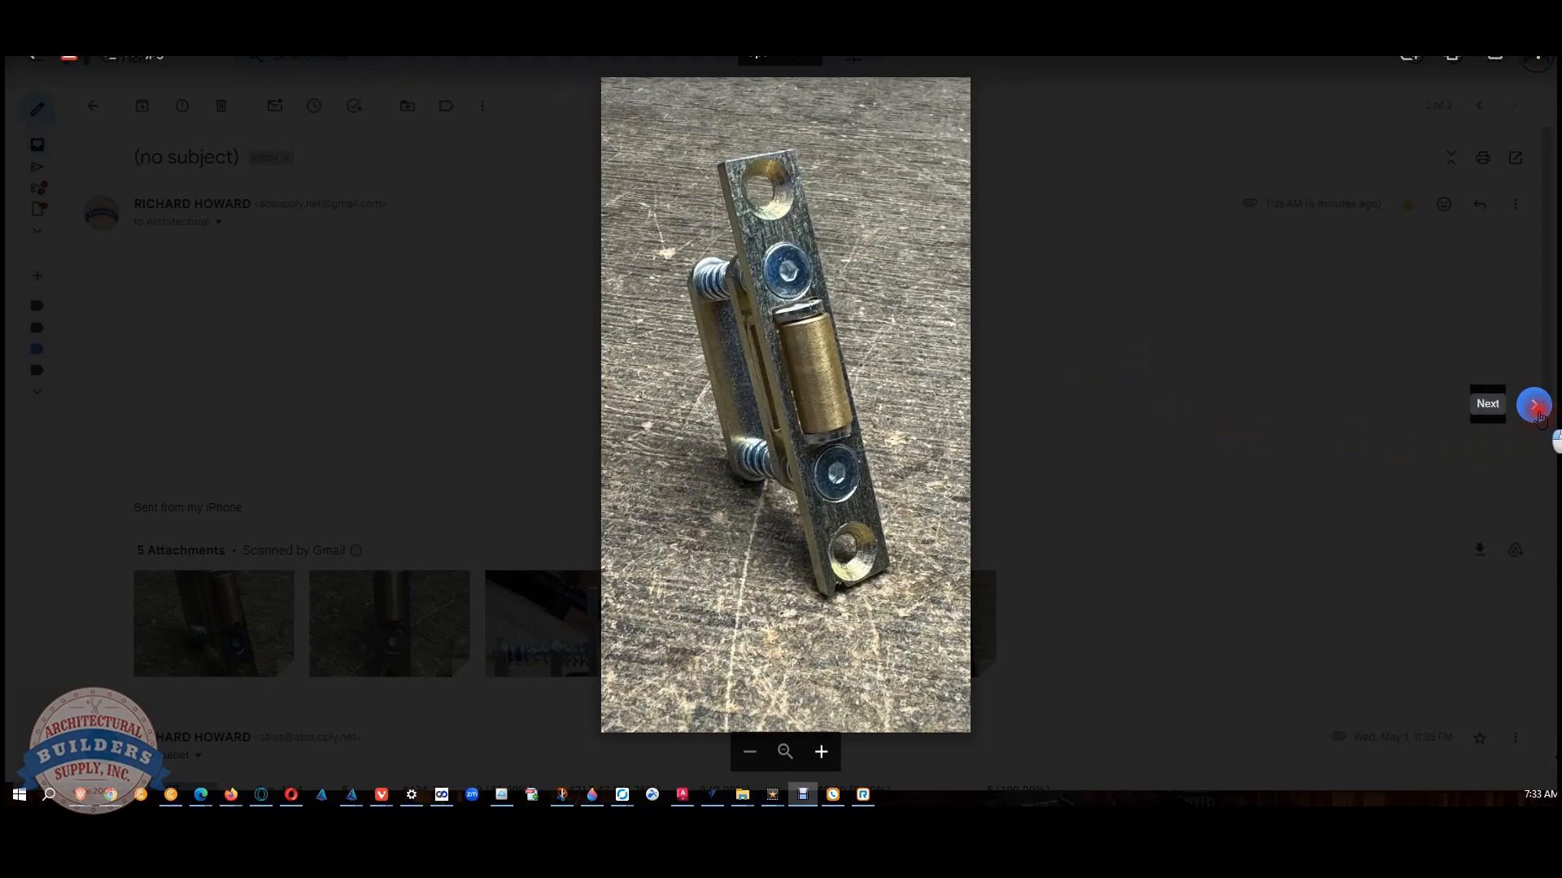
{"action": "left_click", "coordinate": [1533, 405]}
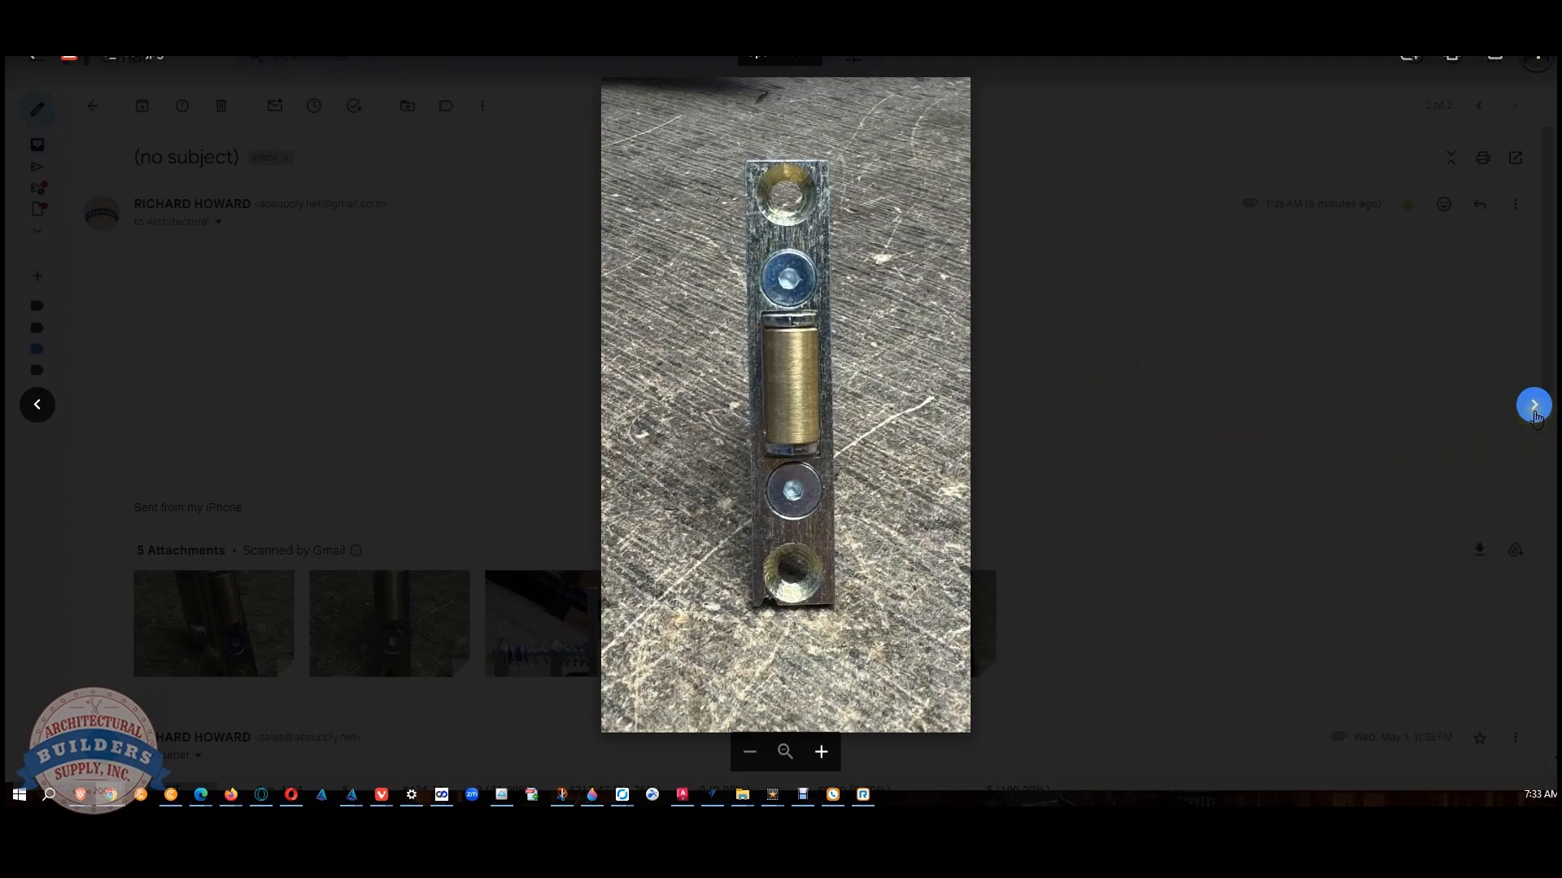
{"action": "left_click", "coordinate": [1532, 405]}
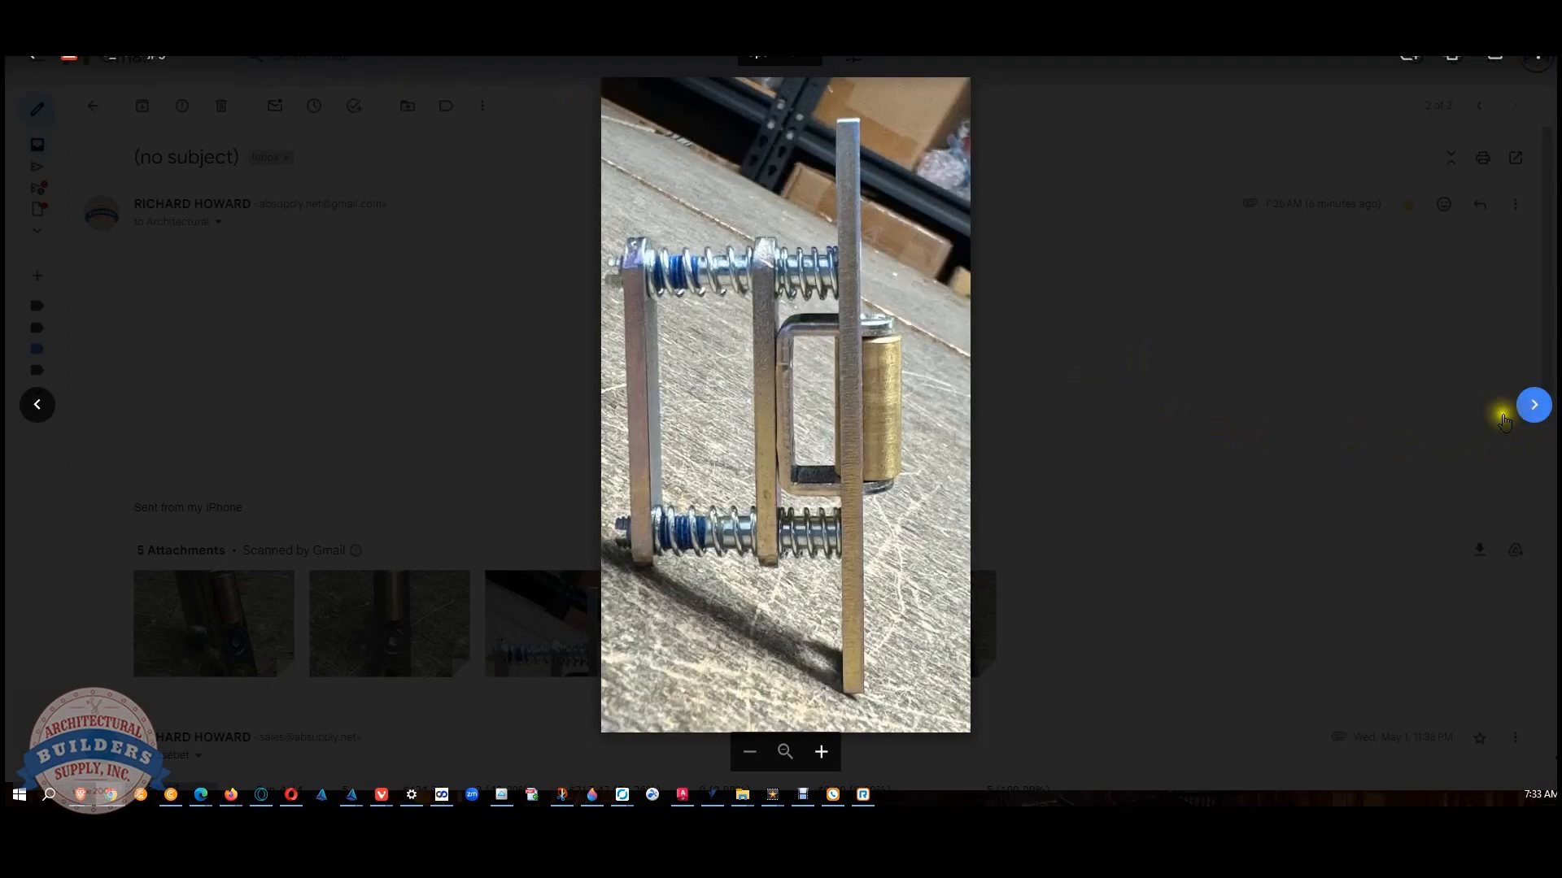
{"action": "left_click", "coordinate": [1532, 405]}
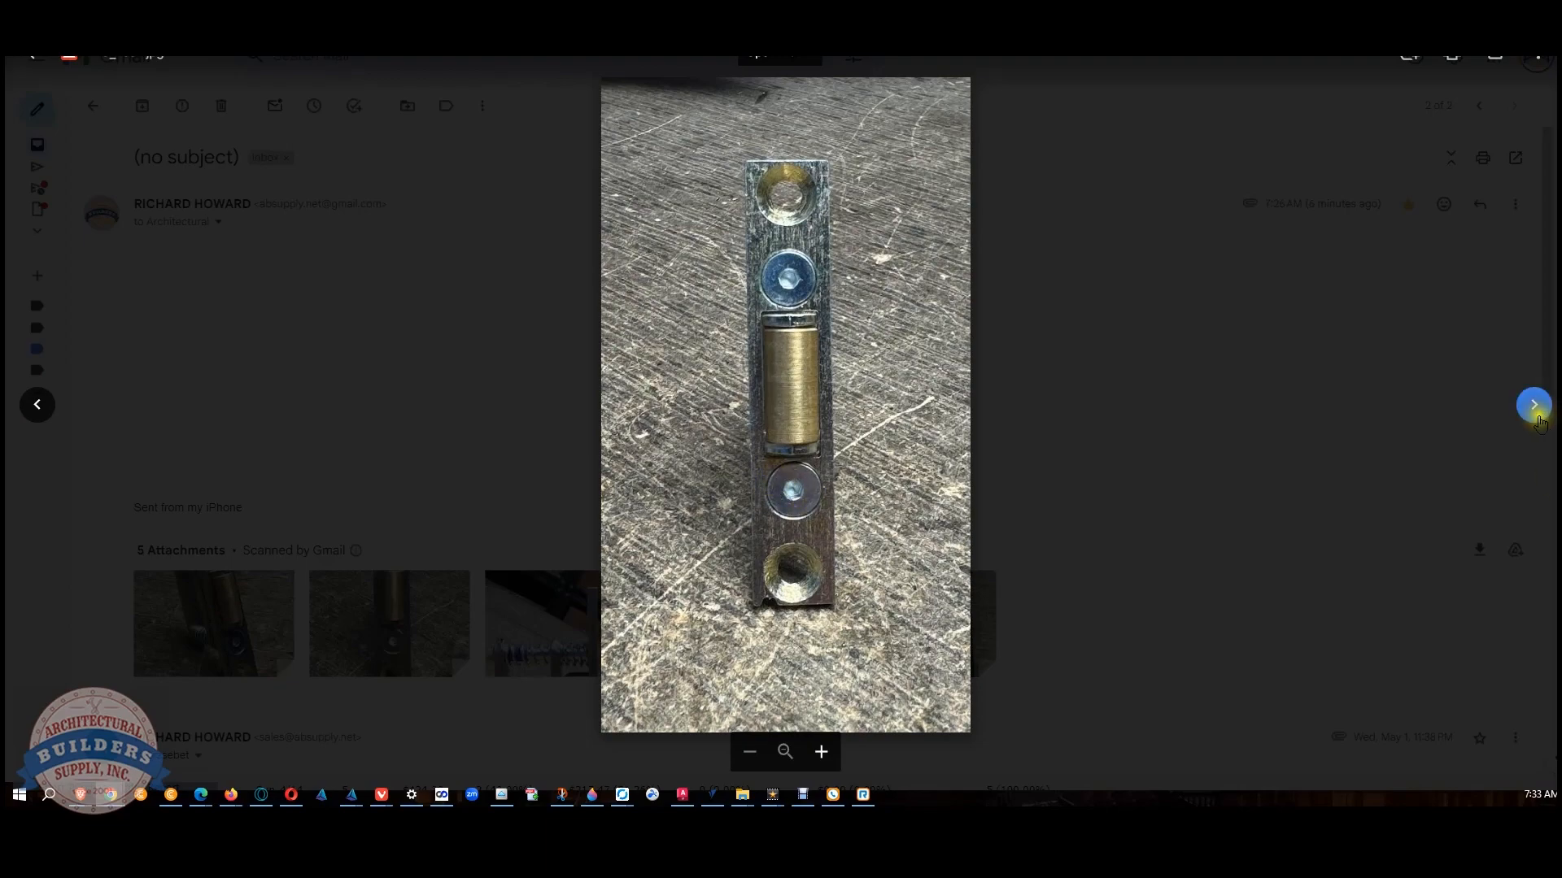
{"action": "left_click", "coordinate": [1533, 405]}
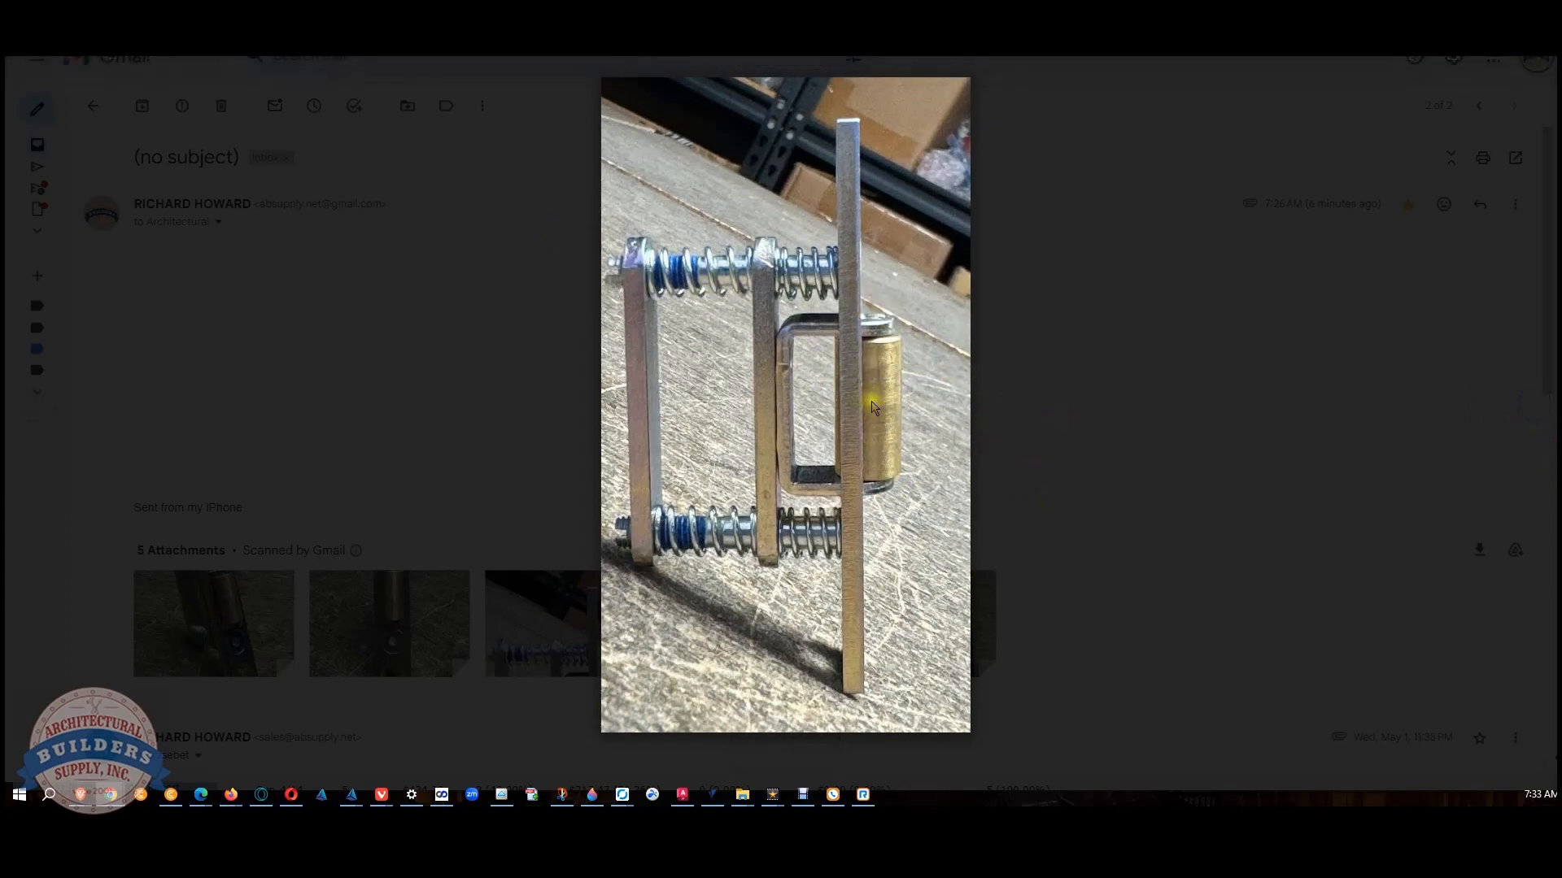
{"action": "mouse_move", "coordinate": [868, 376]}
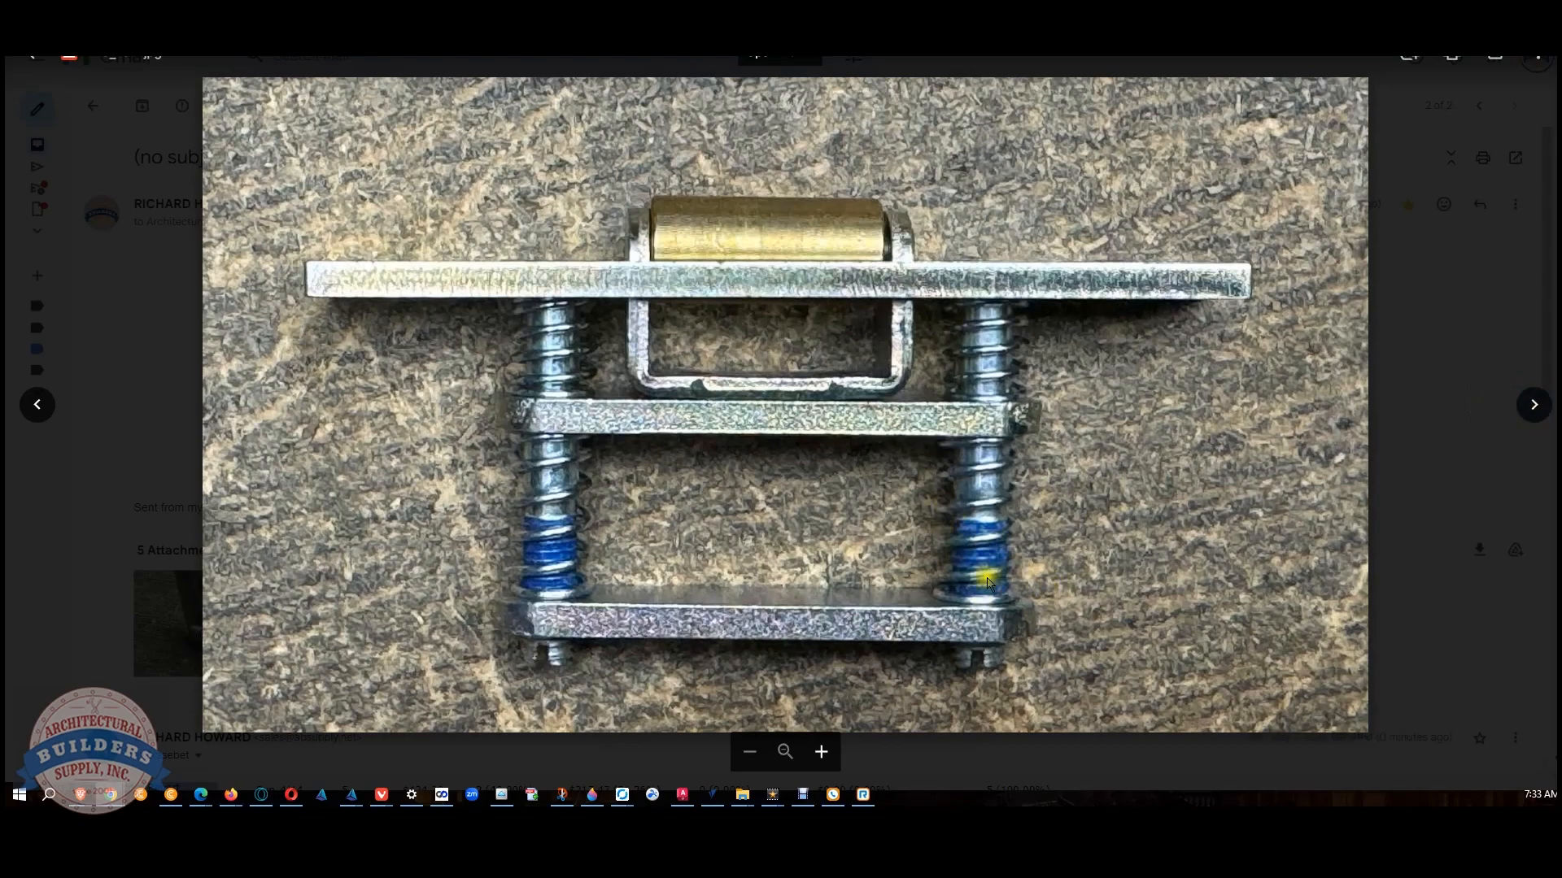
Switch from the photo viewer to the Dorma ESA-300 operator parts manual
{"action": "left_click", "coordinate": [1533, 405]}
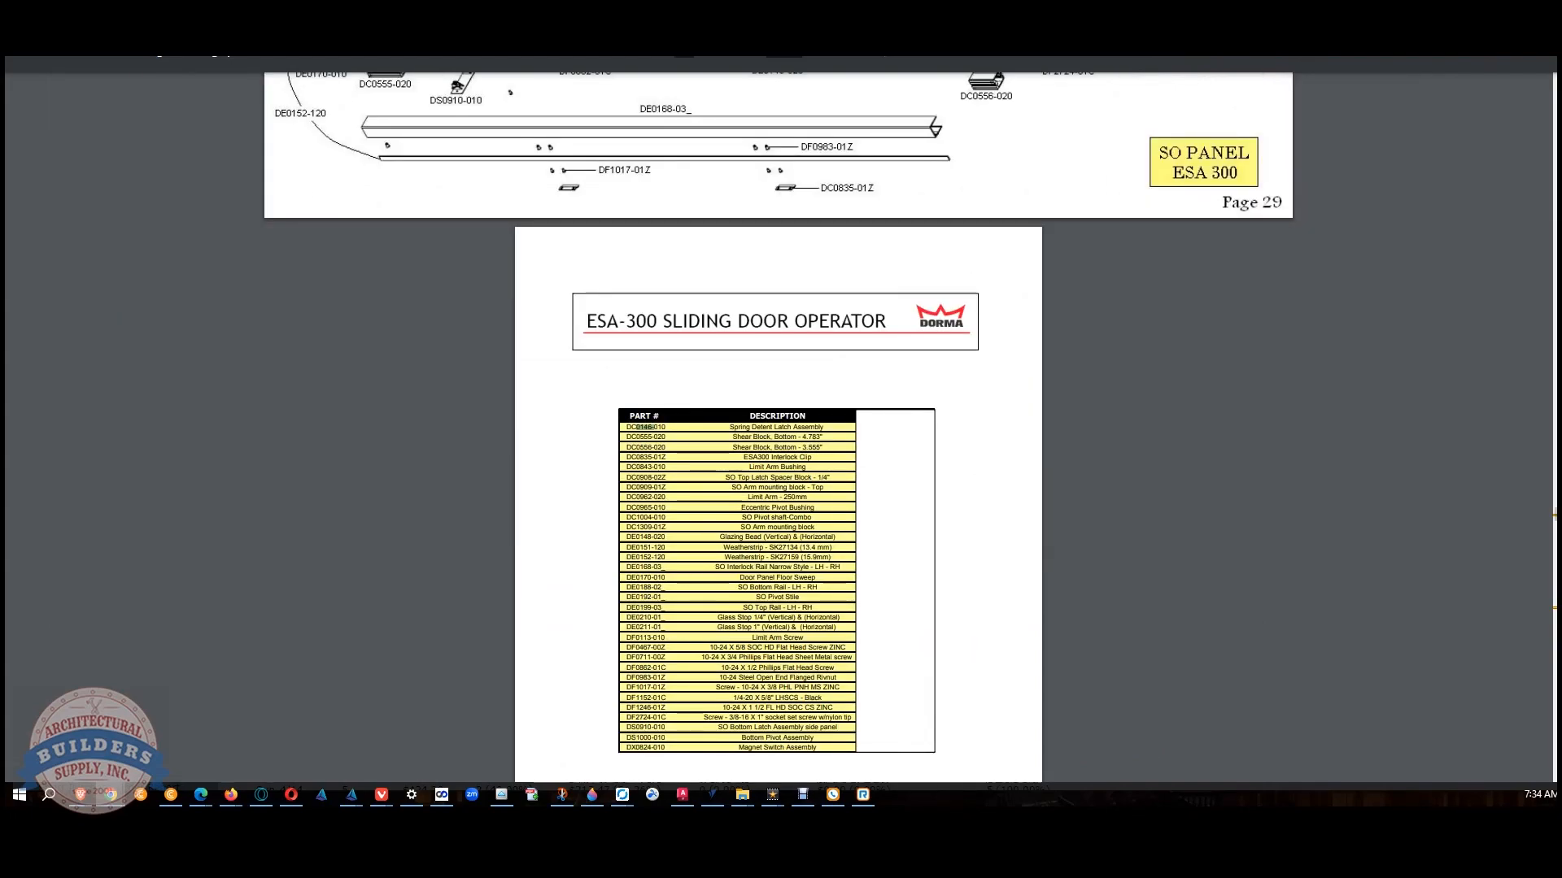
Scroll from page 29 past the header diagrams to the ESA 400 sliding panel exploded view
{"action": "scroll", "scroll_direction": "down", "scroll_amount": 3}
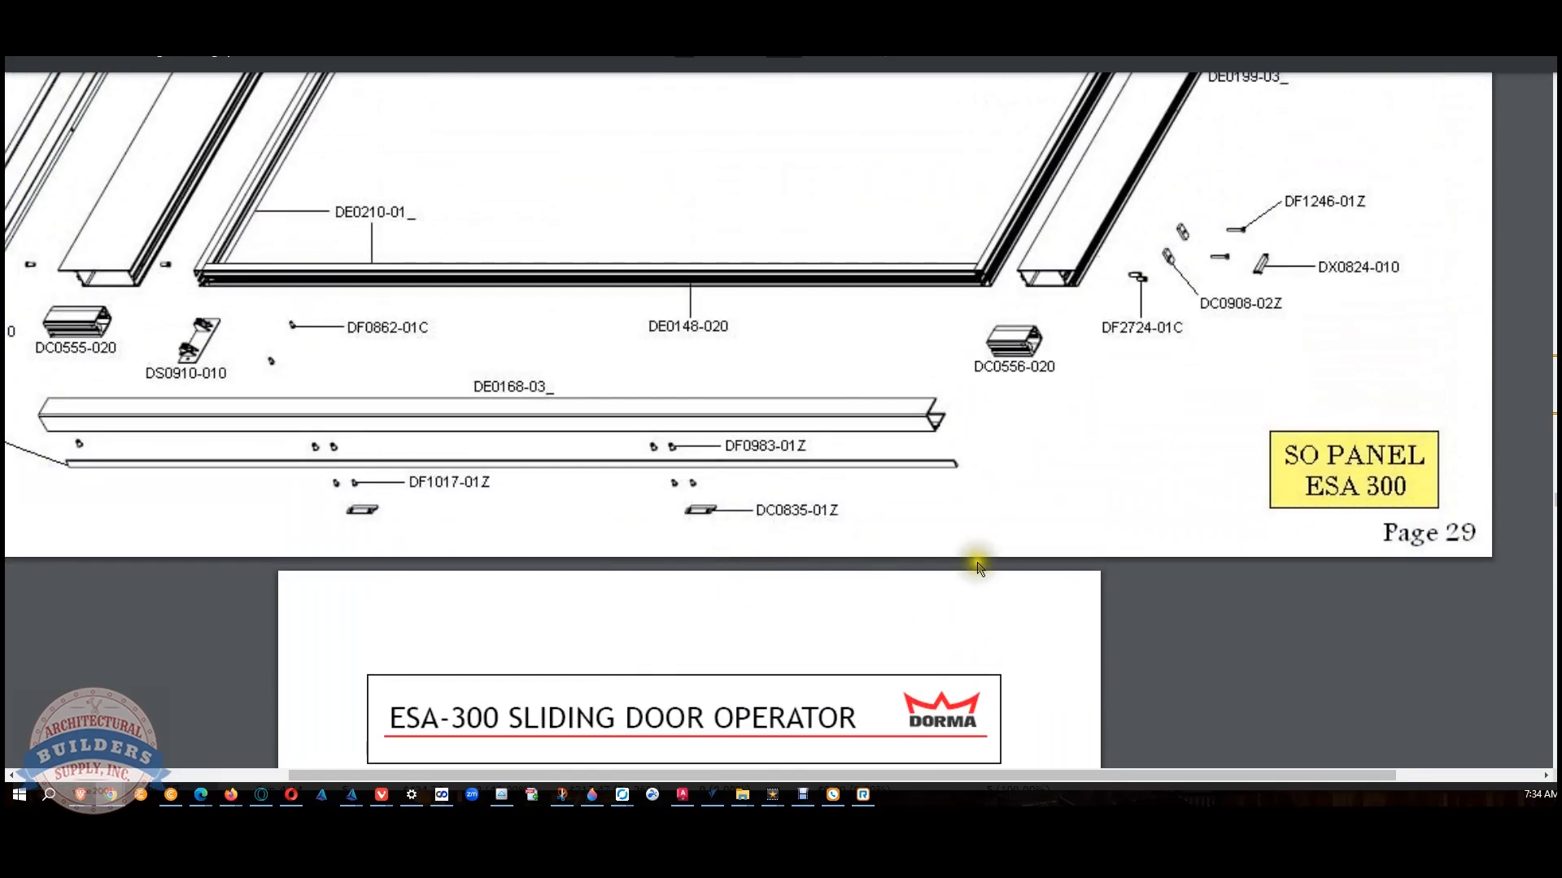
{"action": "scroll", "scroll_direction": "down", "scroll_amount": 3}
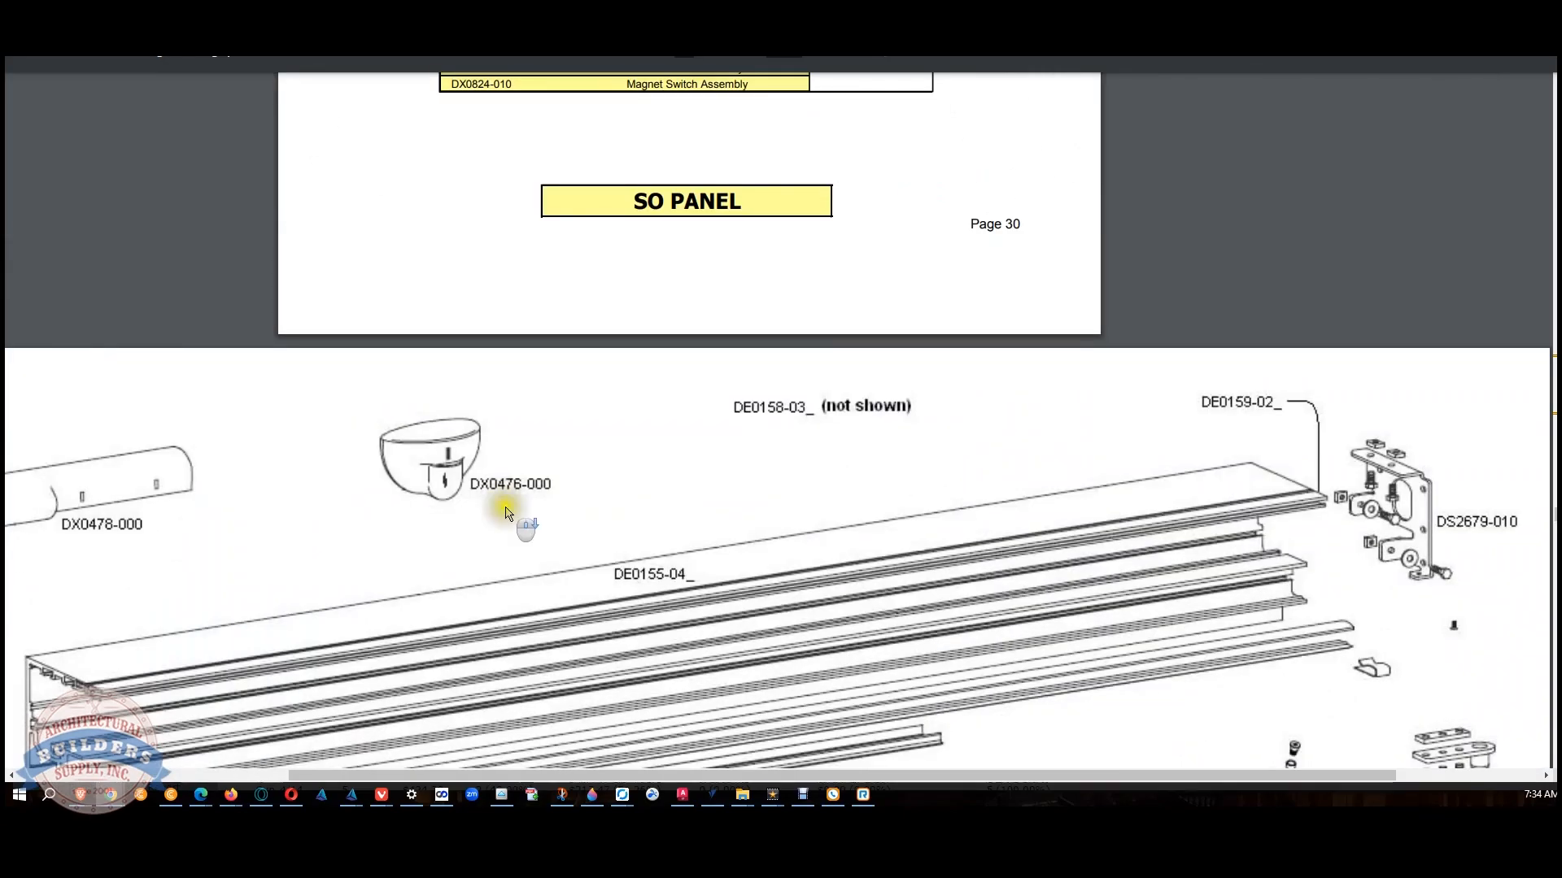
{"action": "scroll", "scroll_direction": "down", "scroll_amount": 3}
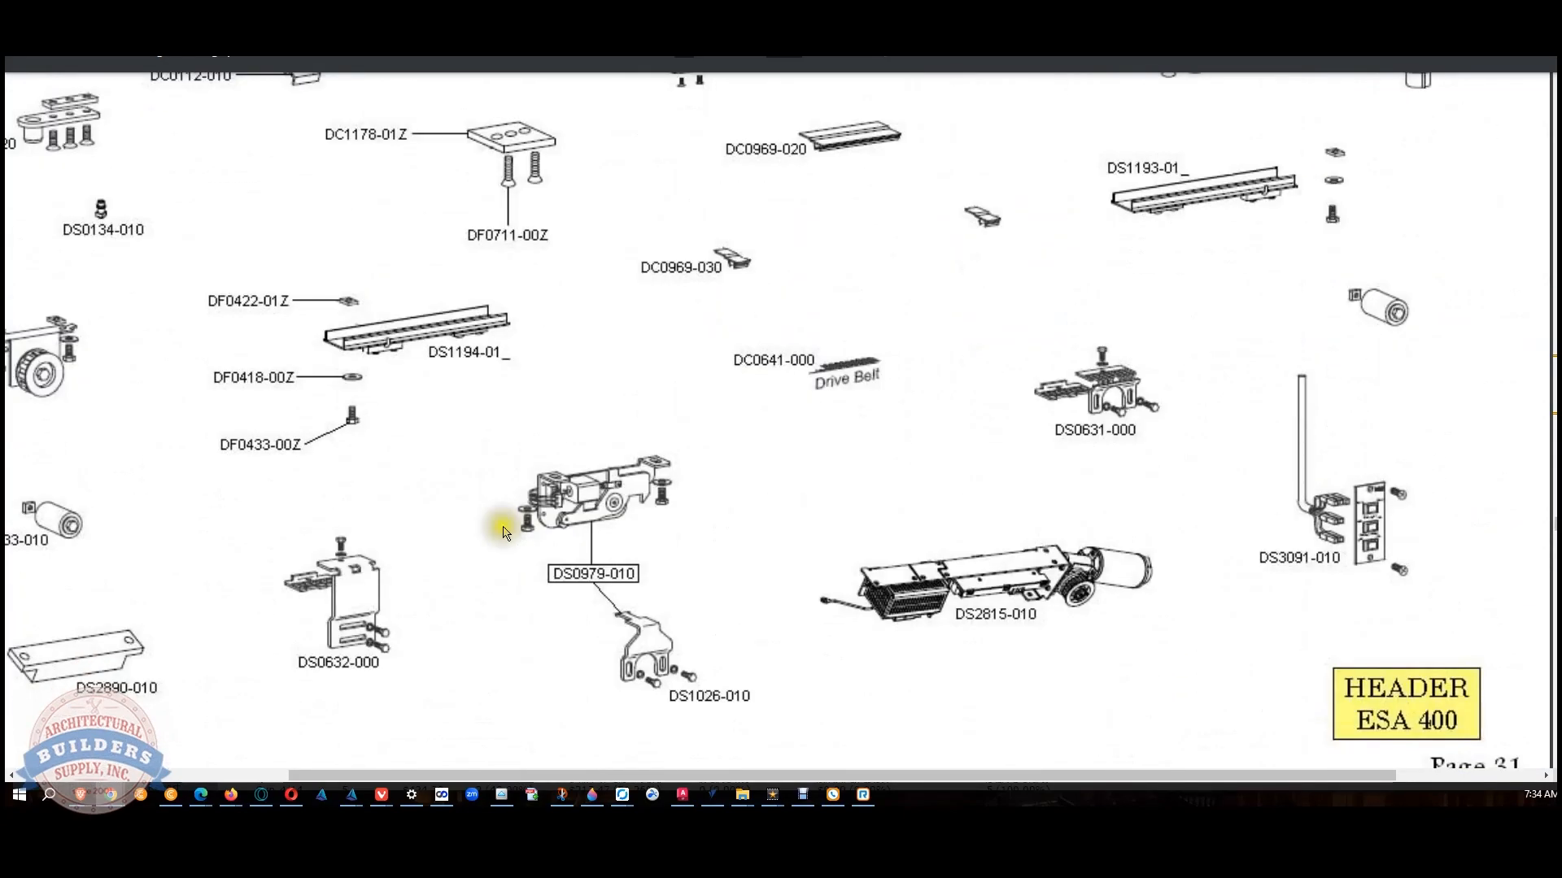
{"action": "scroll", "scroll_direction": "down", "scroll_amount": 3}
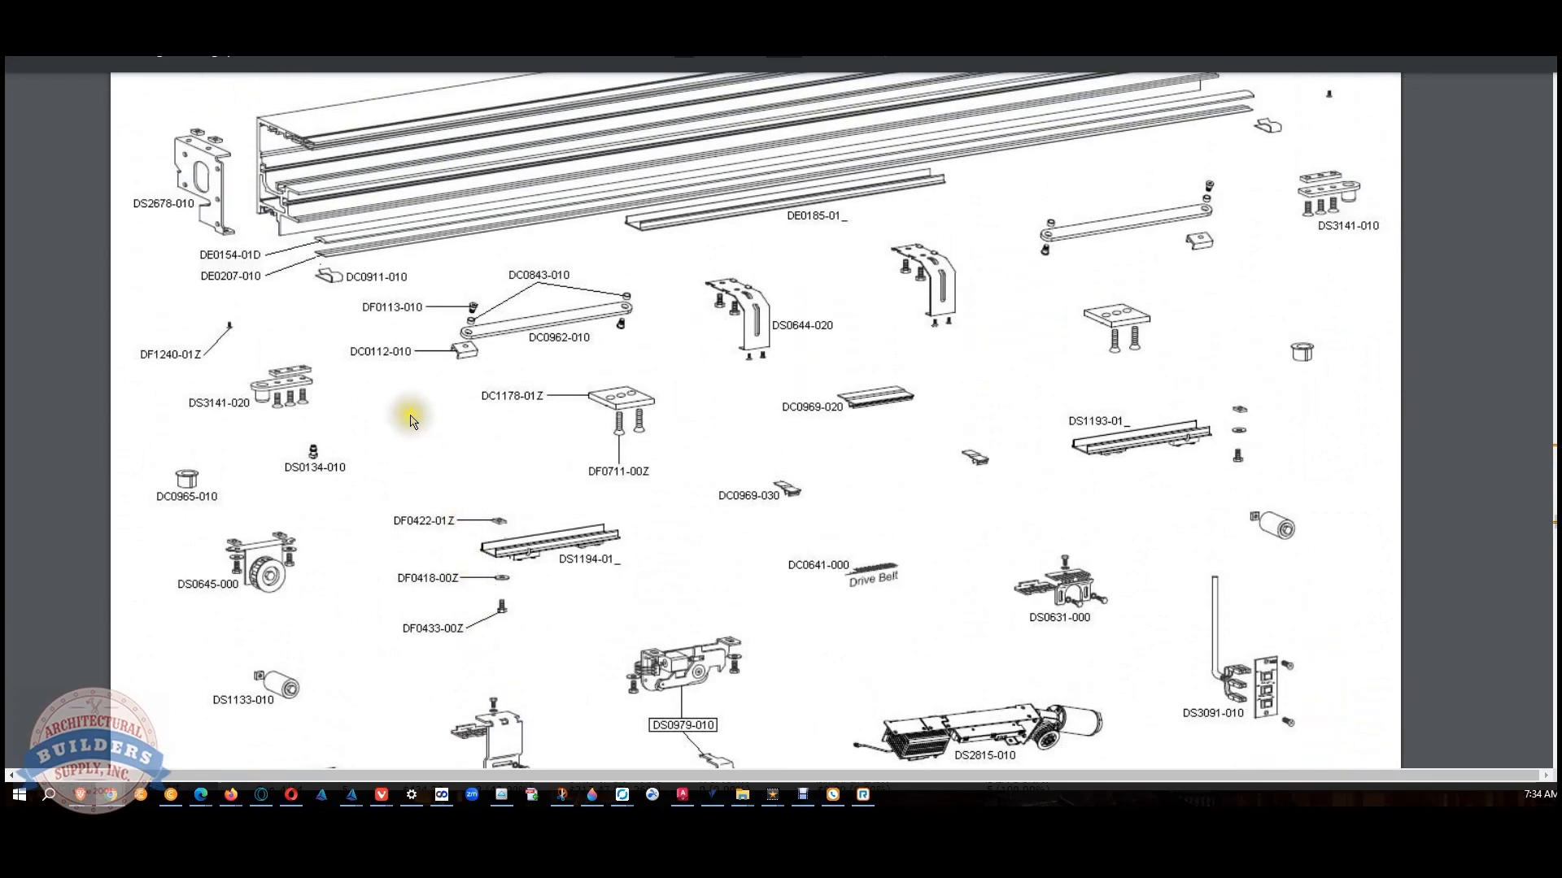
{"action": "scroll", "scroll_direction": "down", "scroll_amount": 3}
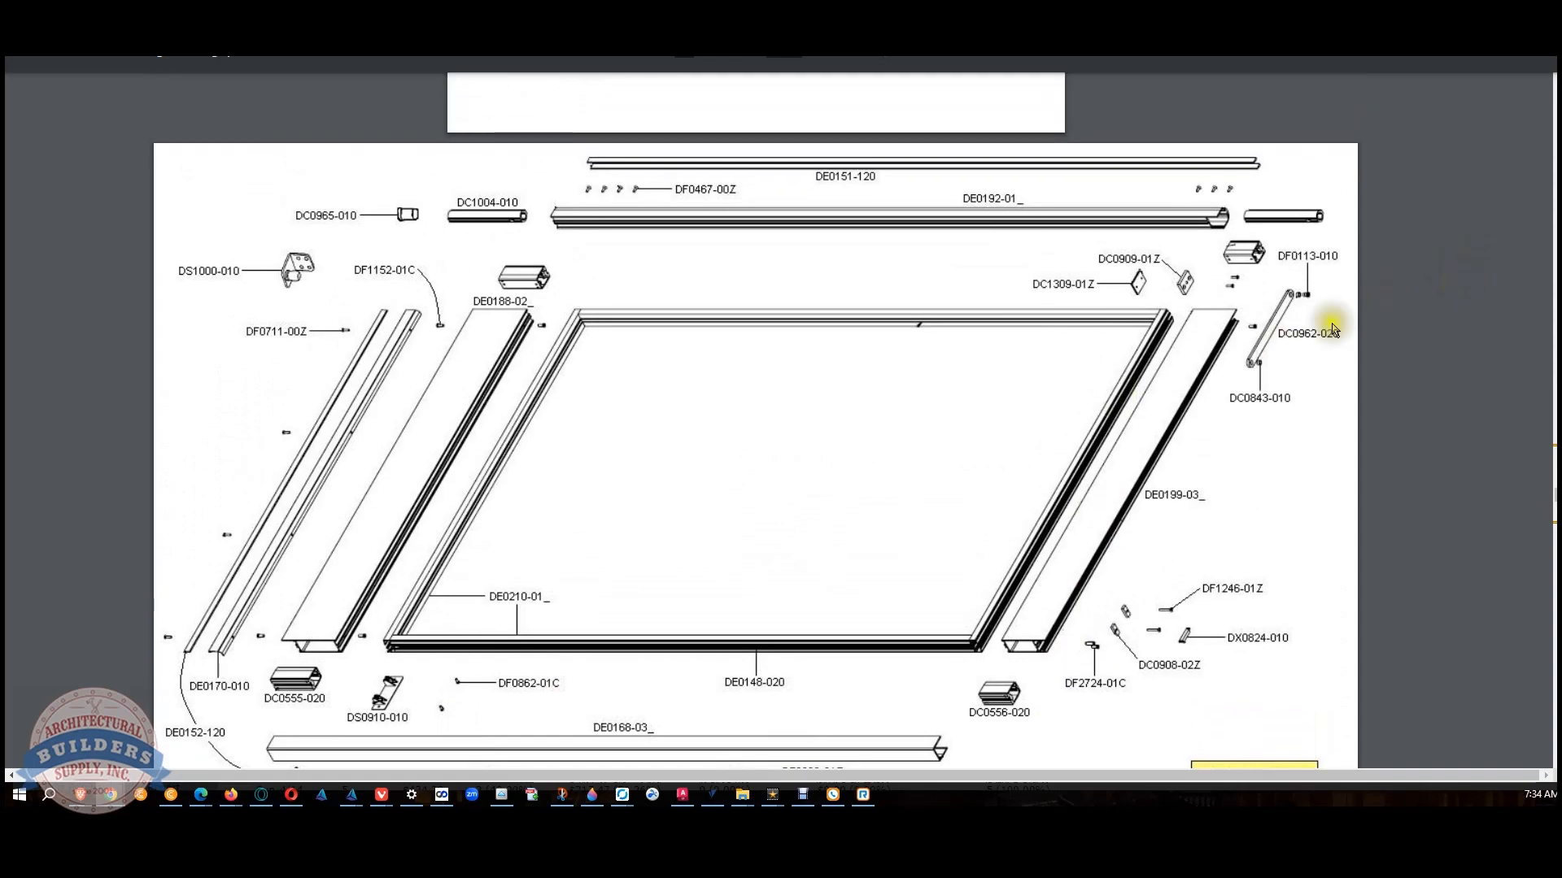
{"action": "scroll", "scroll_direction": "down", "scroll_amount": 3}
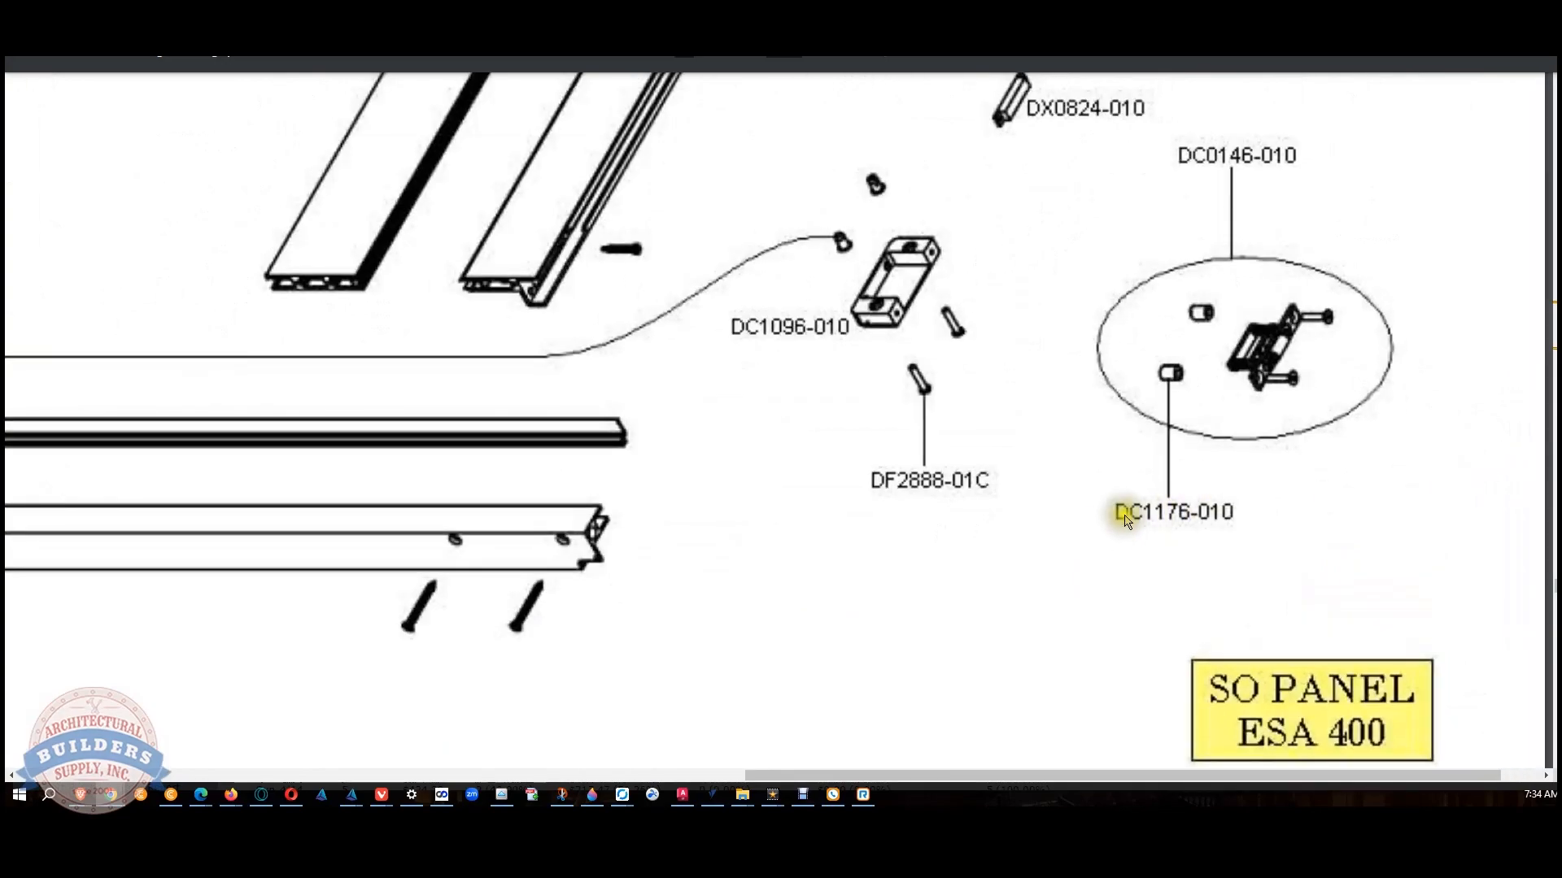
{"action": "mouse_move", "coordinate": [1373, 317]}
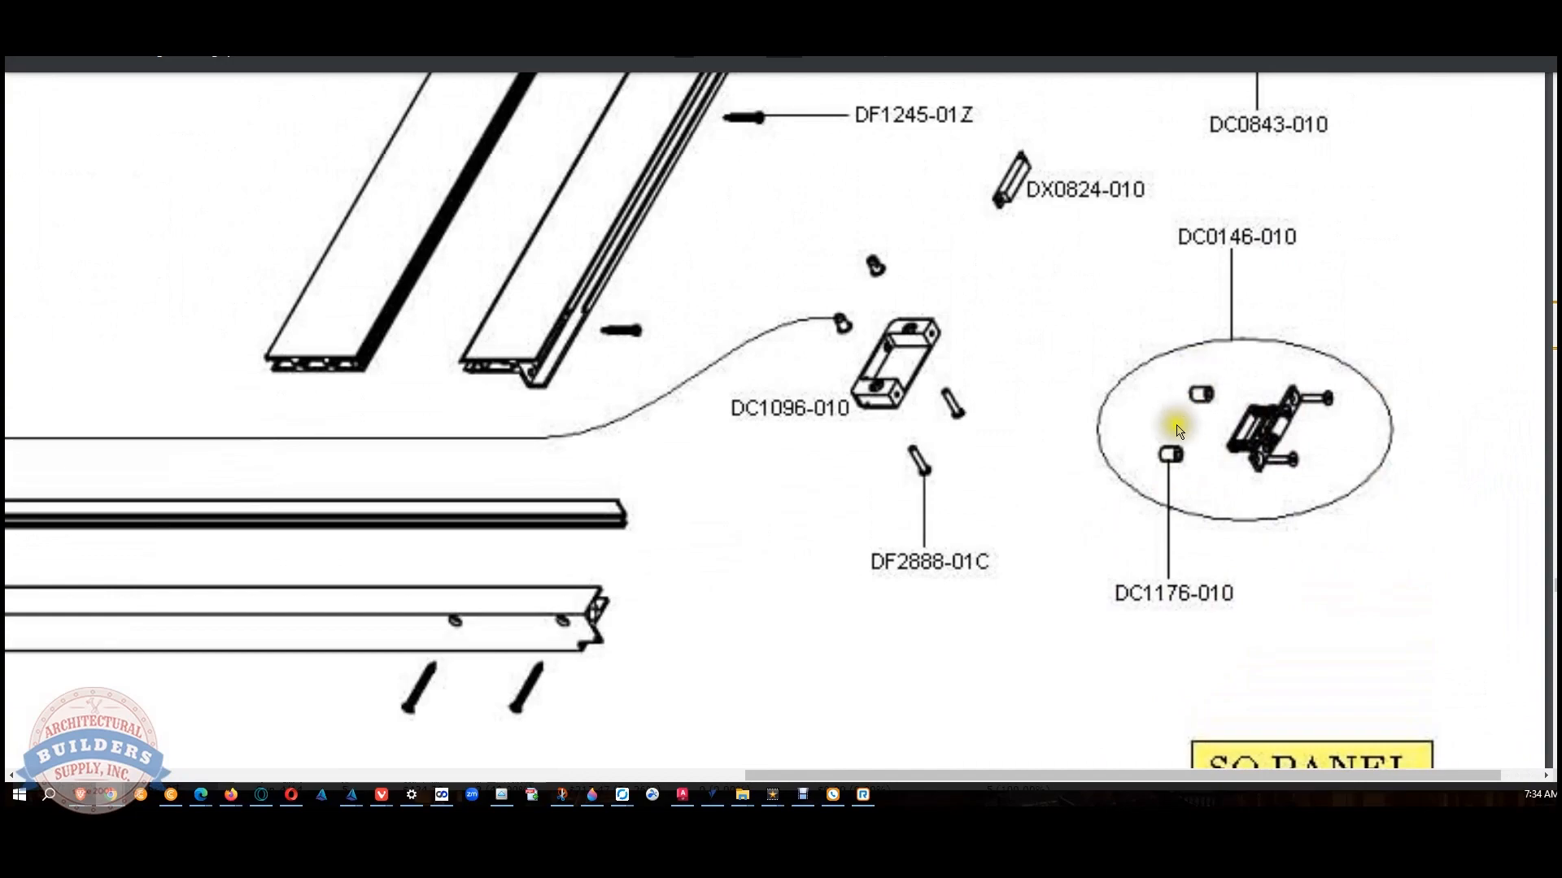
{"action": "mouse_move", "coordinate": [924, 304]}
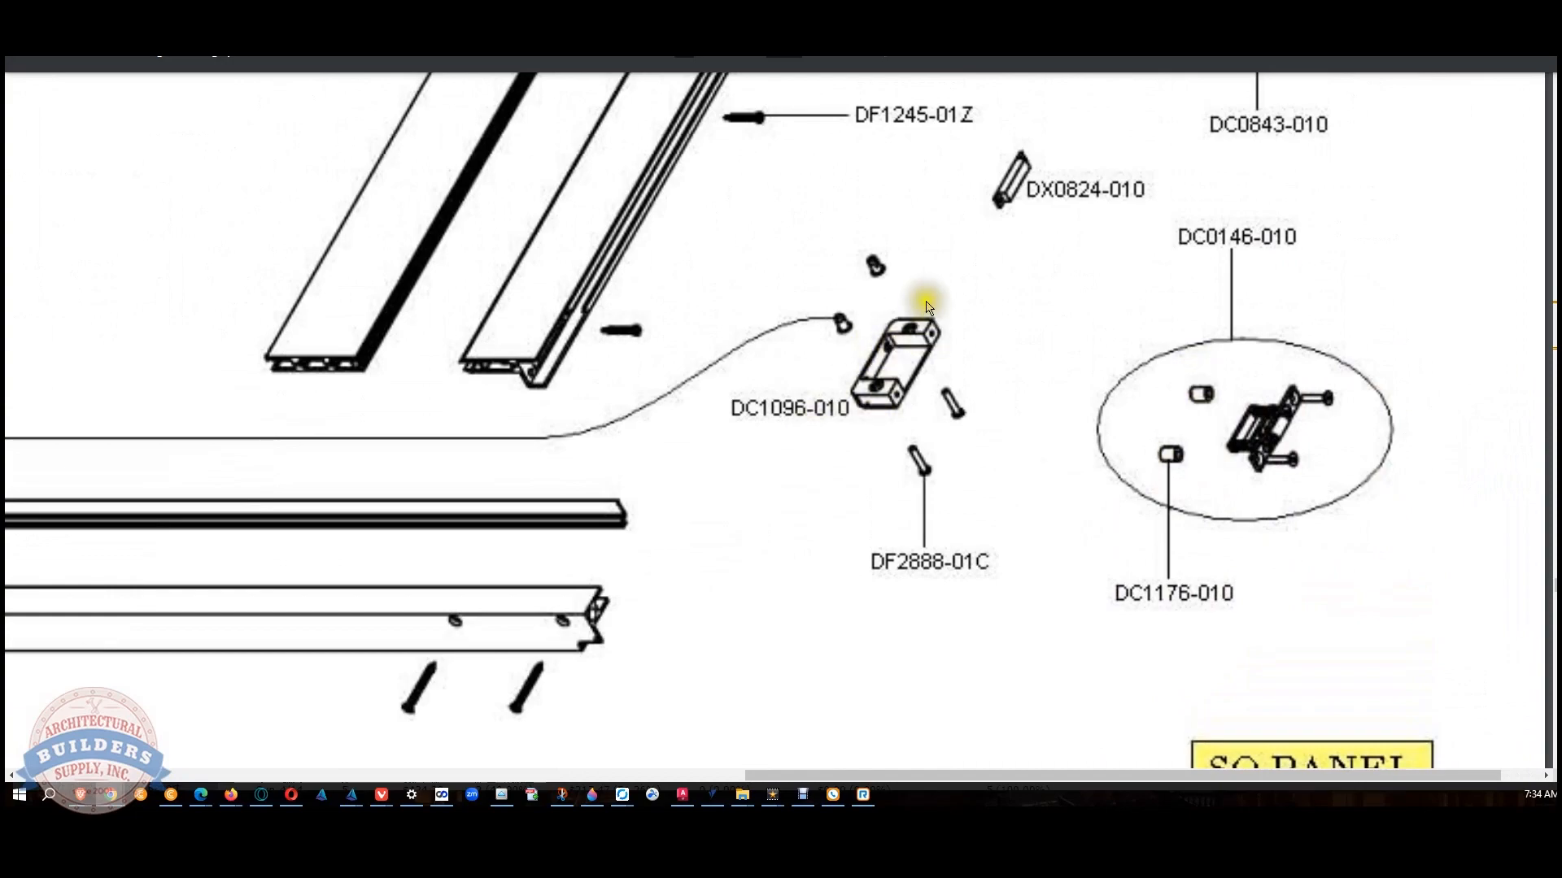
{"action": "mouse_move", "coordinate": [1217, 239]}
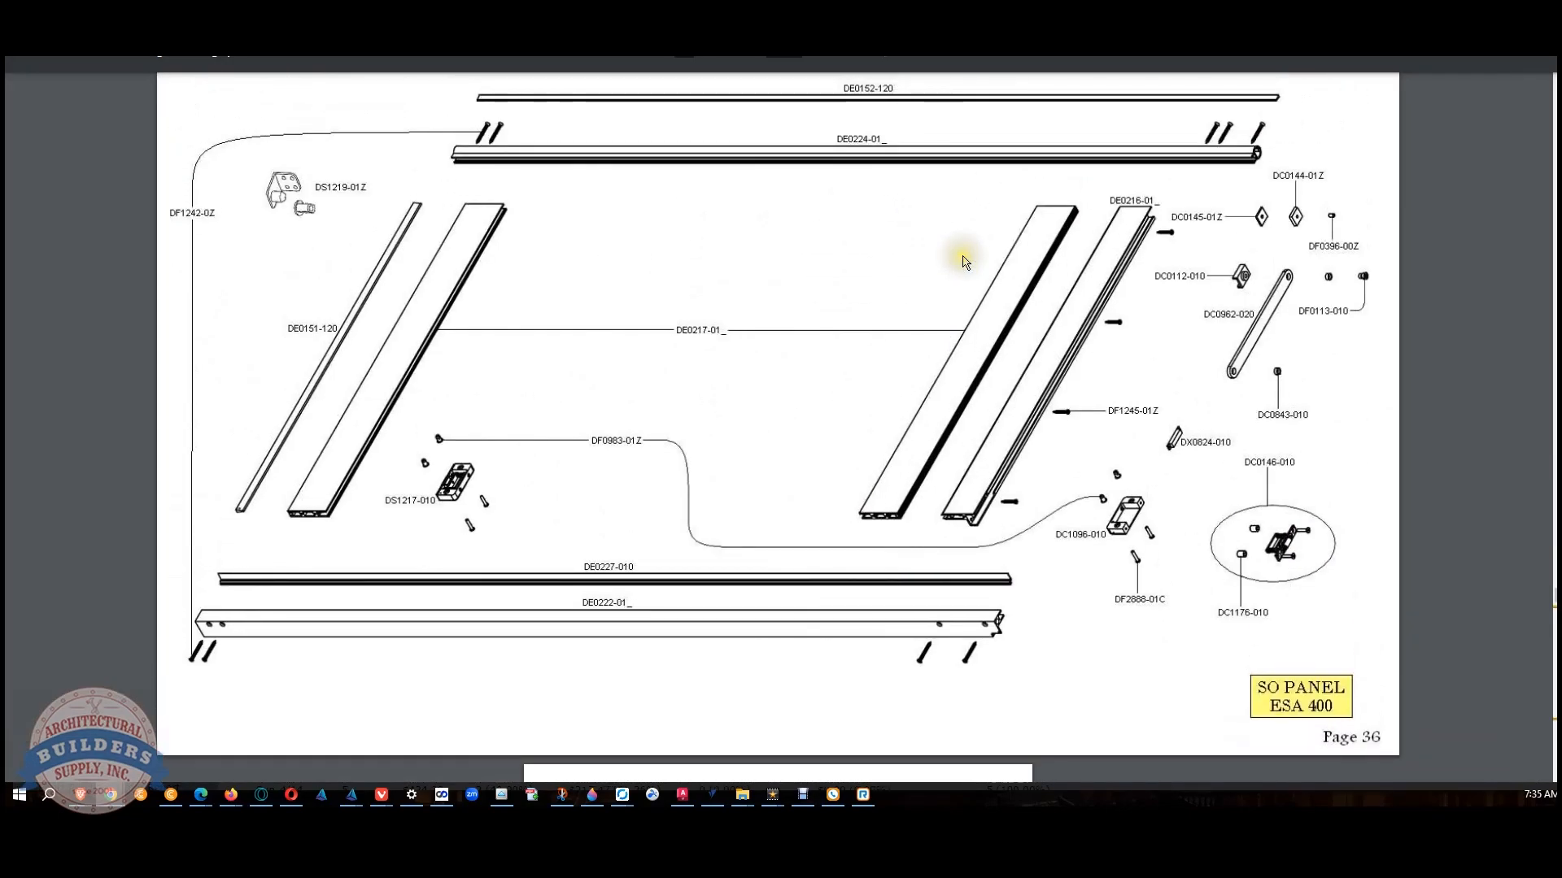
Locate the DC0146-010 ball catch on page 36, then bring up its Builders Supply product page
{"action": "scroll", "scroll_direction": "down", "scroll_amount": 3}
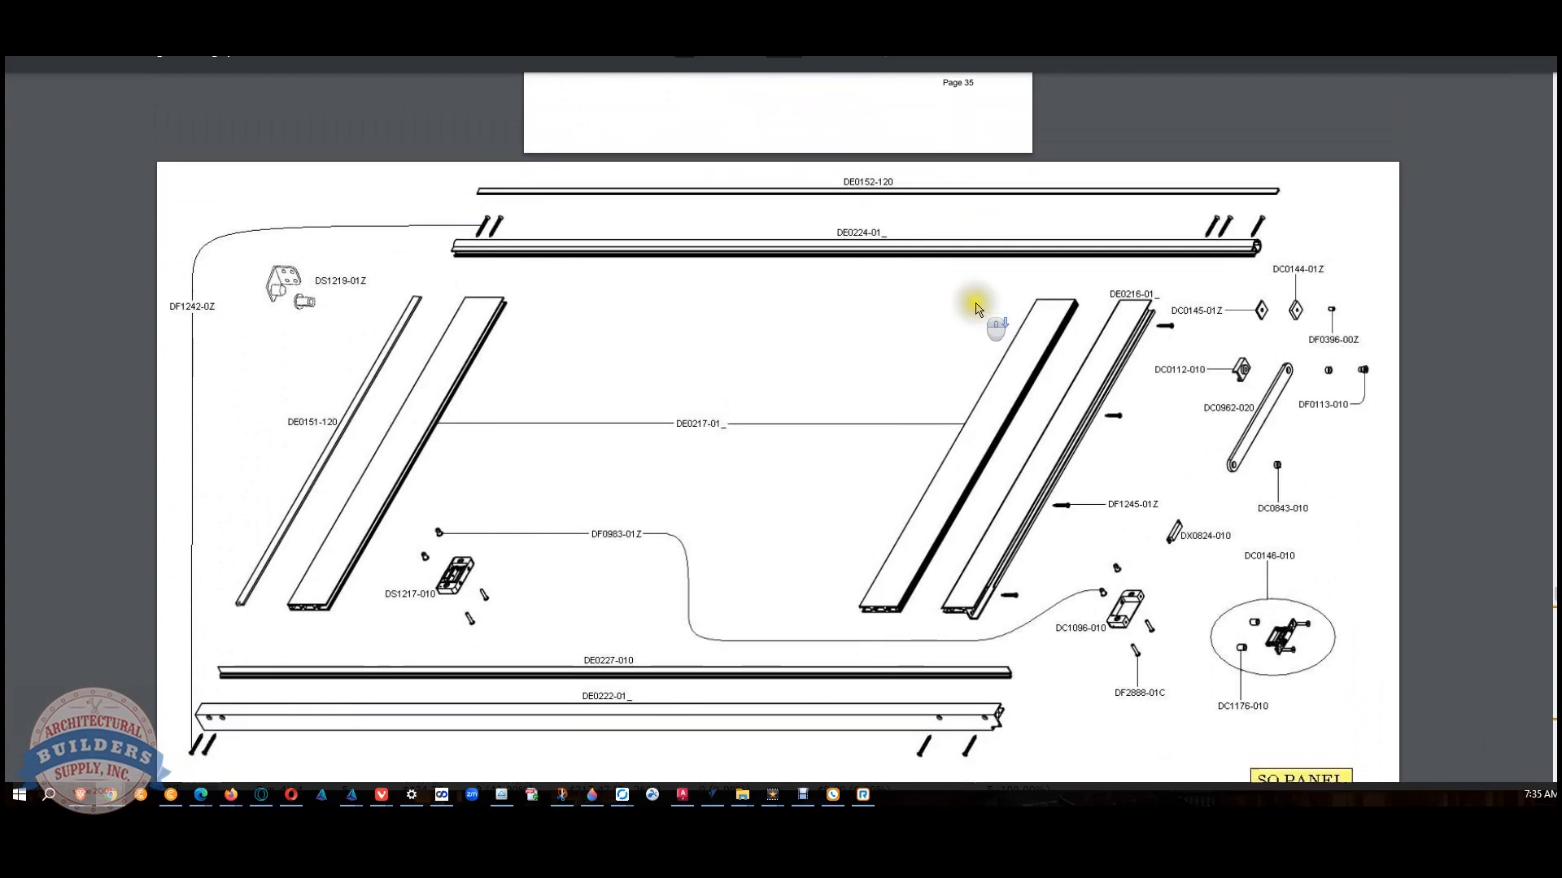
{"action": "scroll", "scroll_direction": "down", "scroll_amount": 3}
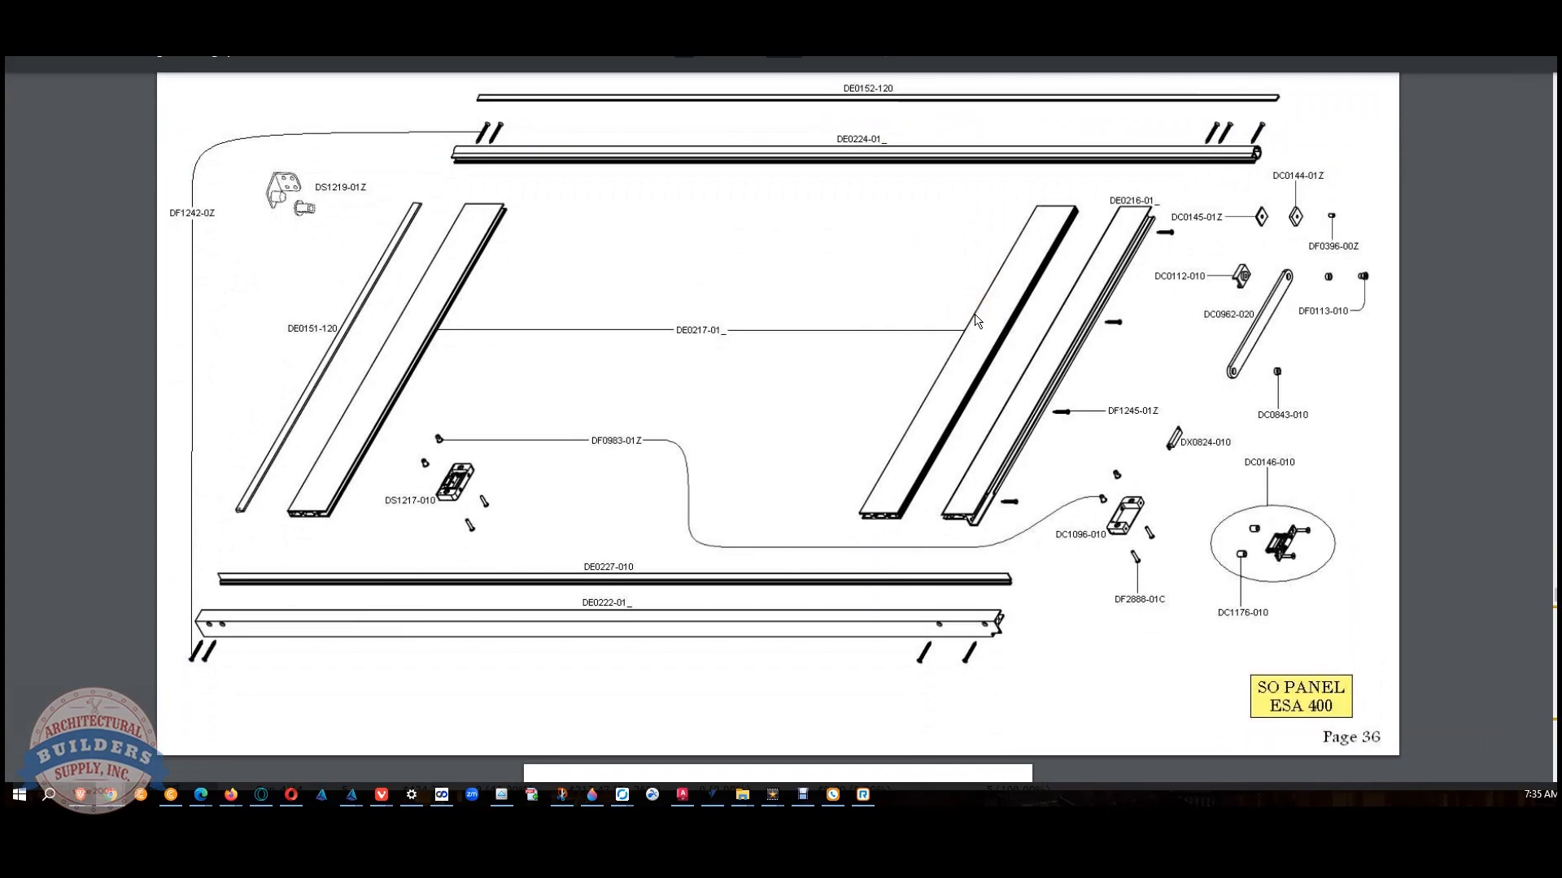
{"action": "scroll", "scroll_direction": "down", "scroll_amount": 3}
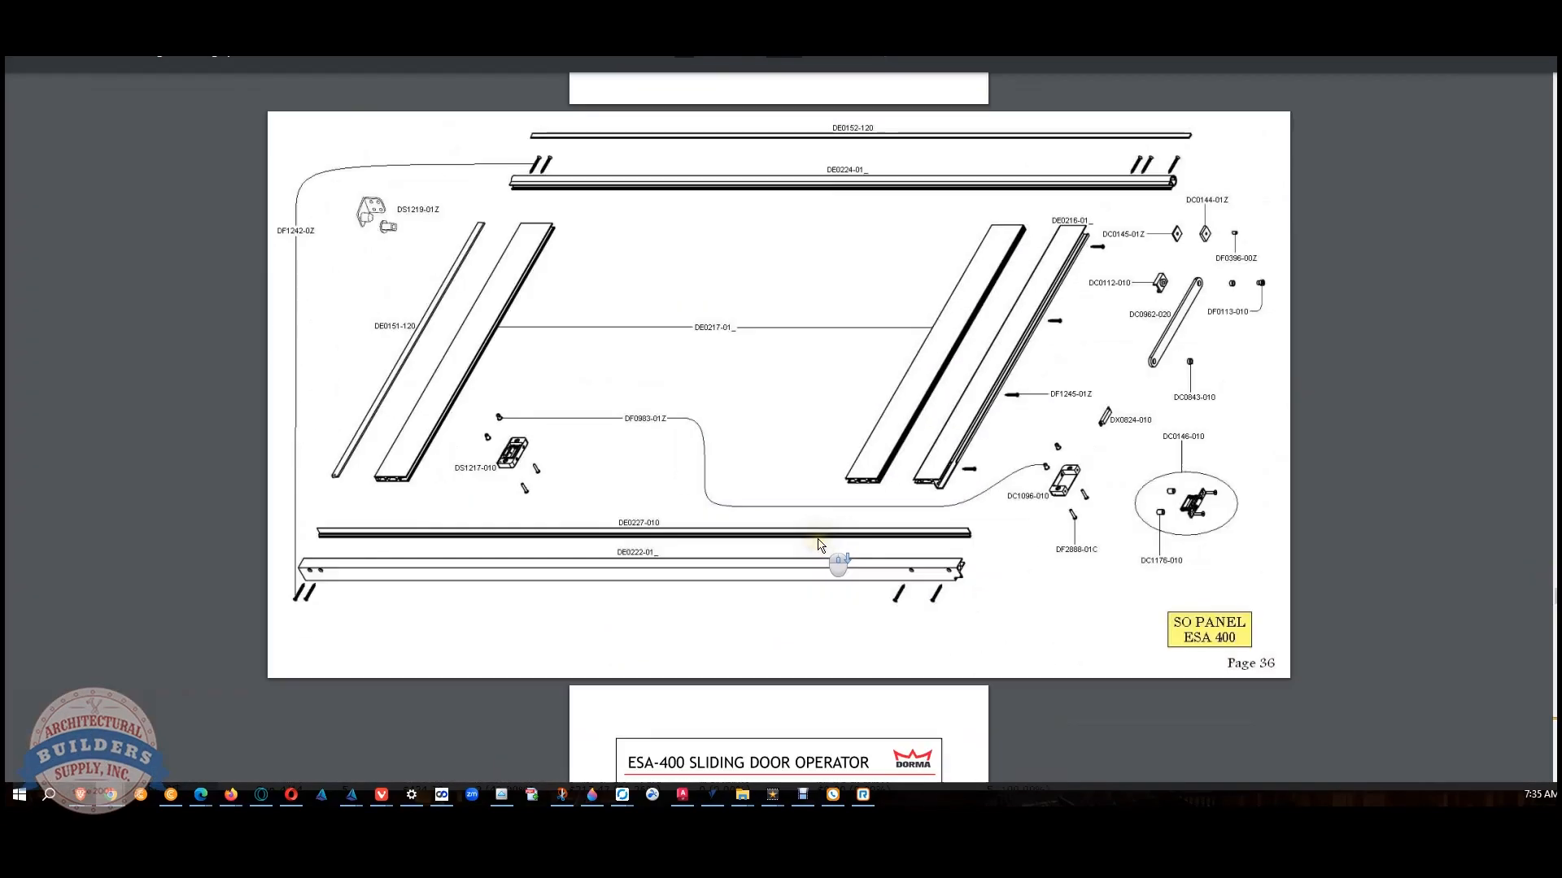
{"action": "scroll", "scroll_direction": "down", "scroll_amount": 3}
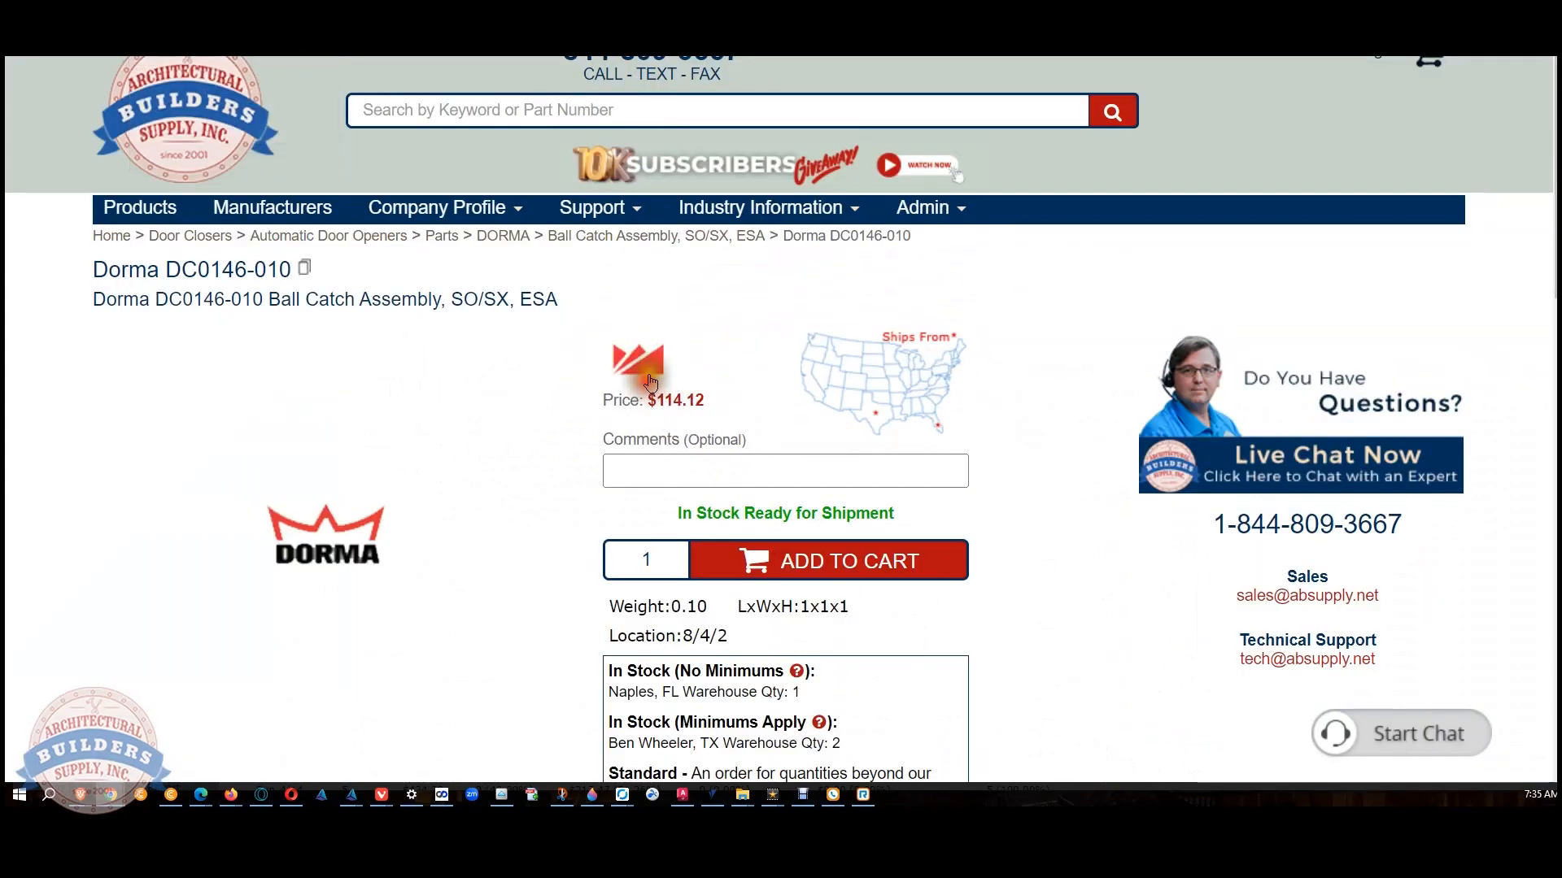
Open Dorma's manufacturer page and scroll to the dormakaba price books
{"action": "left_click", "coordinate": [636, 356]}
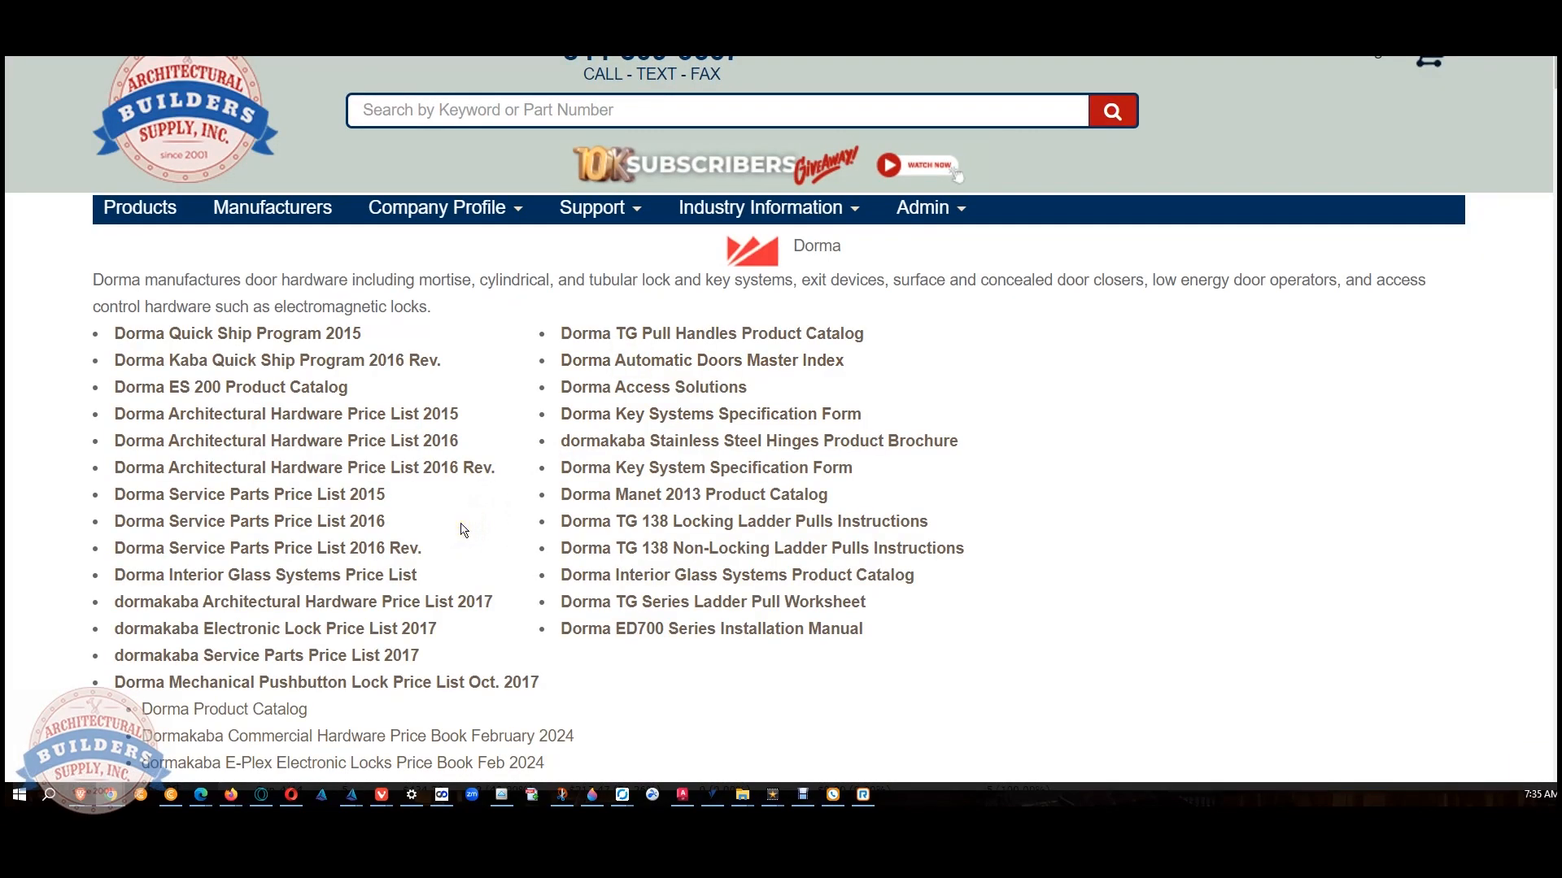
{"action": "scroll", "scroll_direction": "down", "scroll_amount": 3}
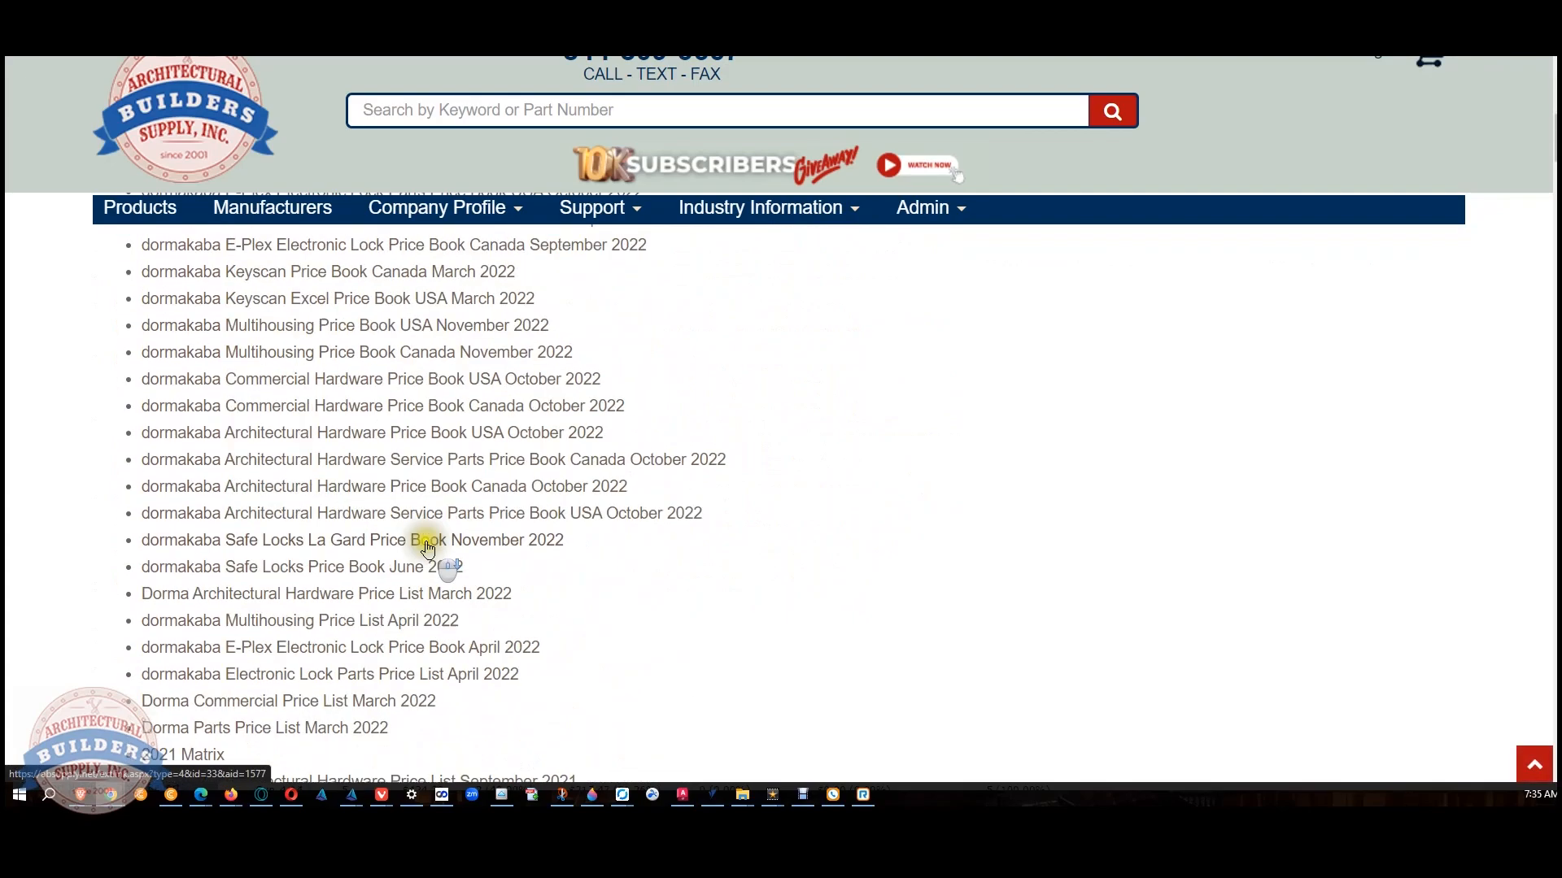